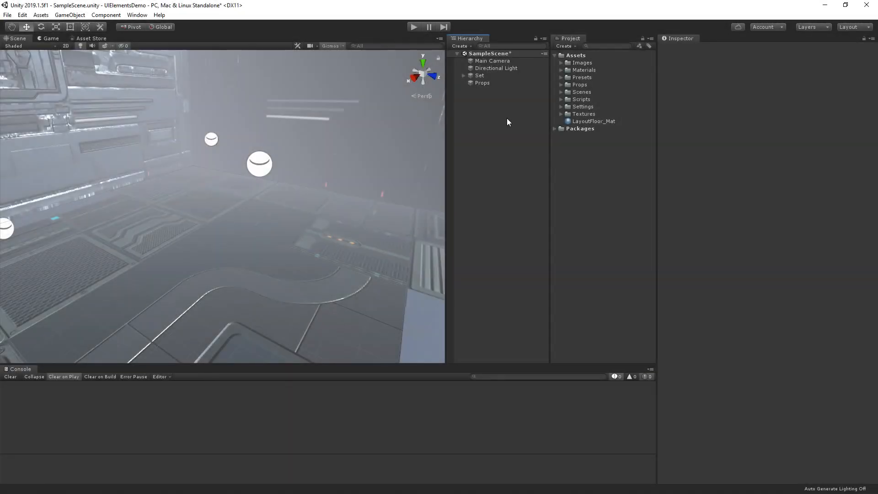
- Select the Props object to show its Prop Spawner component with the eight prop buttons
left_click(482, 83)
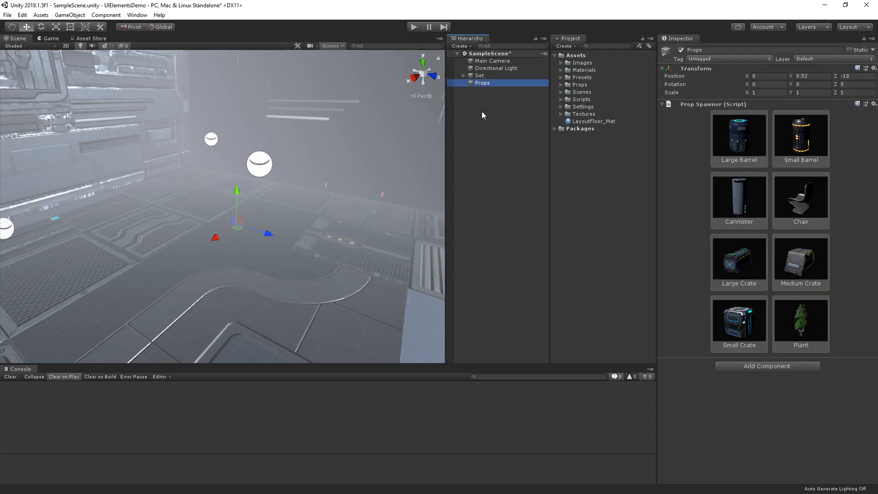
mouse_move(481, 133)
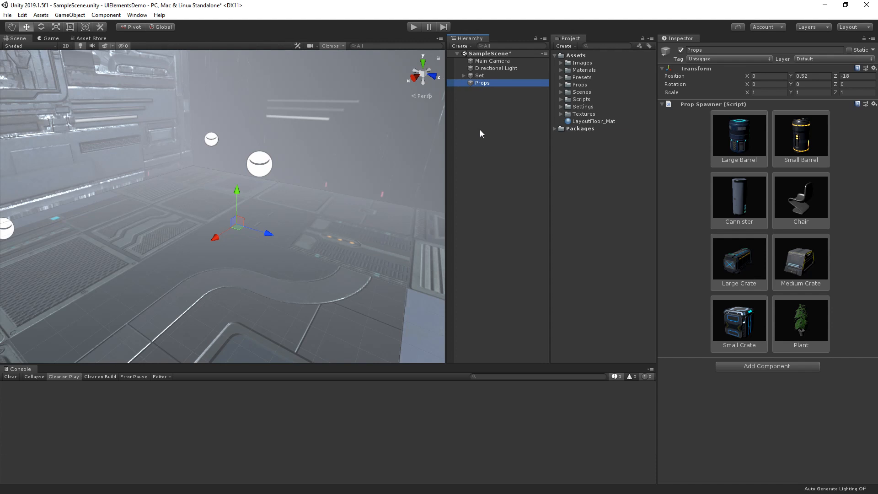
mouse_move(311, 120)
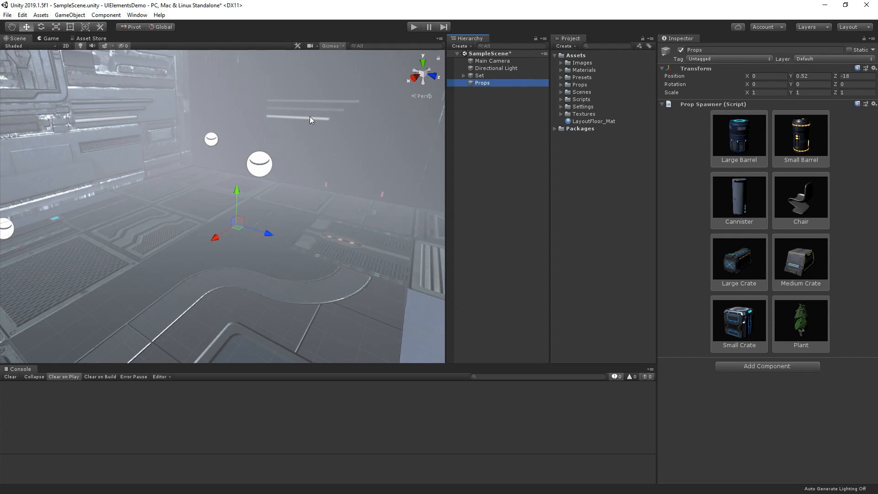
mouse_move(368, 248)
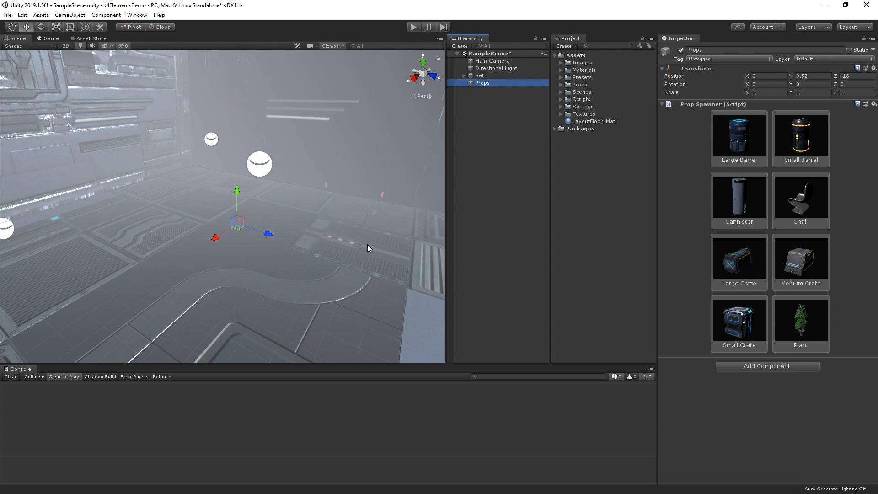
mouse_move(673, 164)
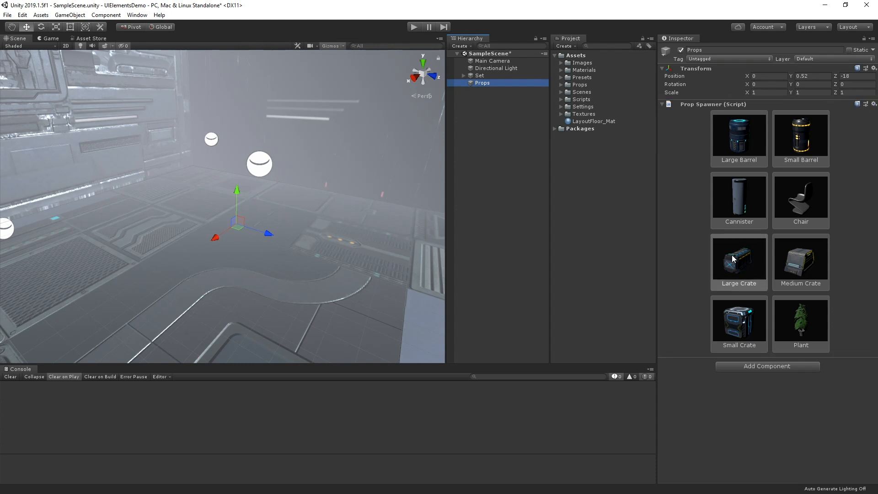
- Spawn a Large Crate into the room as a child of Props
left_click(740, 259)
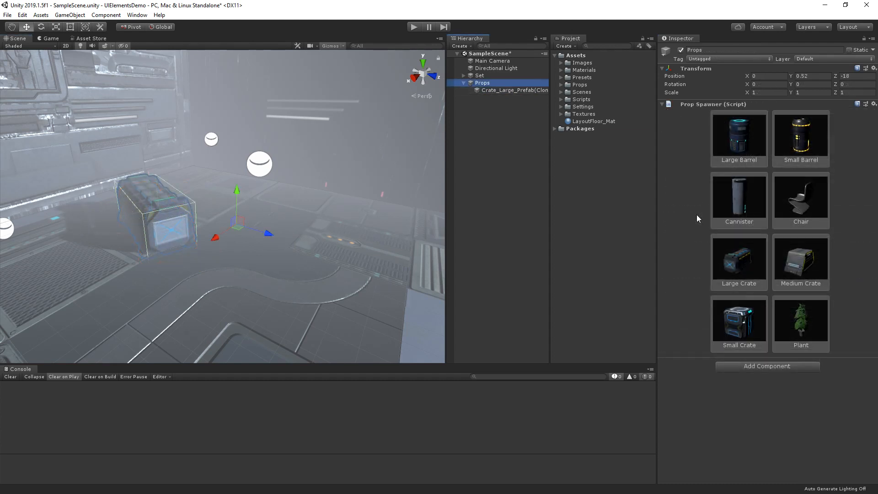
mouse_move(562, 104)
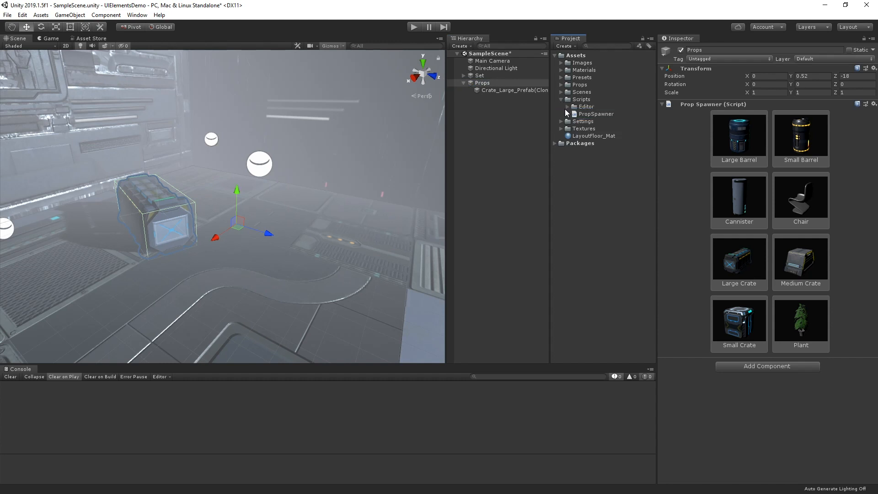
- Preview PropSpawnerEditor and PropSpawnerTemplate in Scripts/Editor, then open the template in Visual Studio
left_click(561, 106)
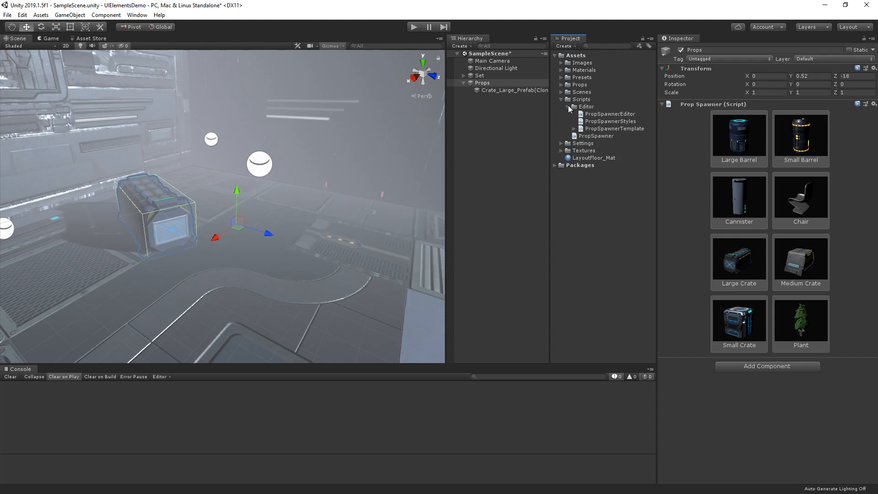
left_click(611, 113)
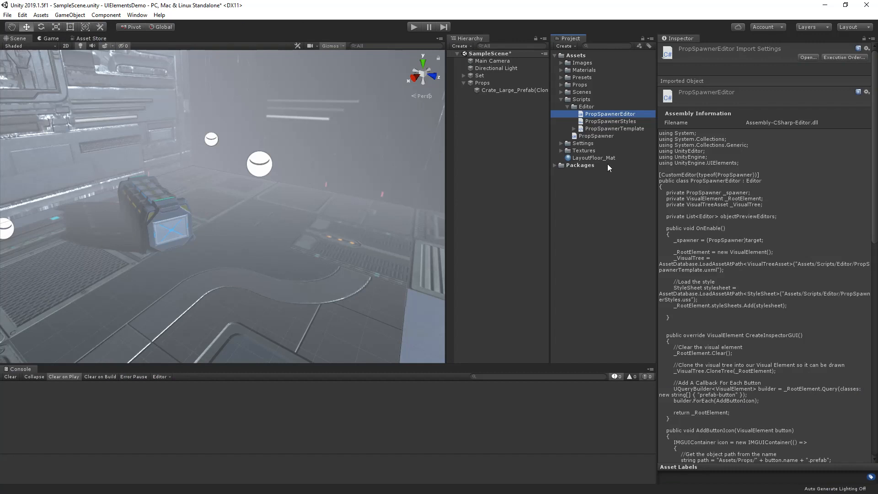
left_click(614, 128)
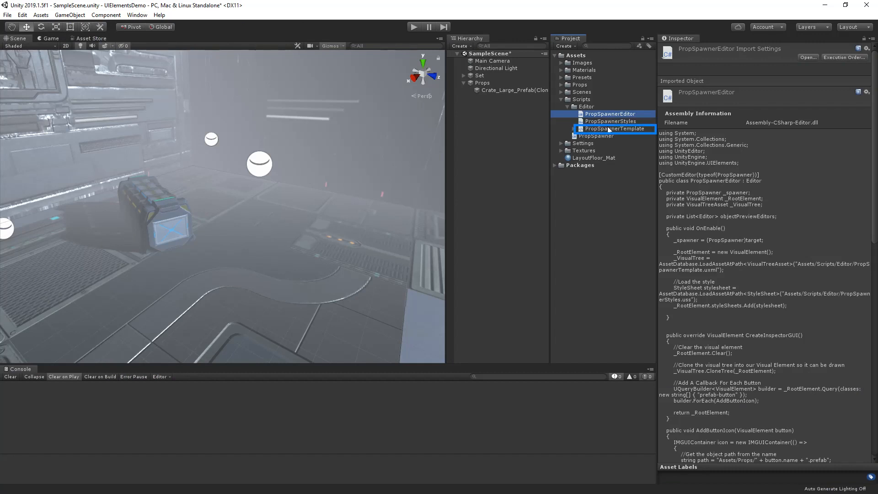
left_click(616, 128)
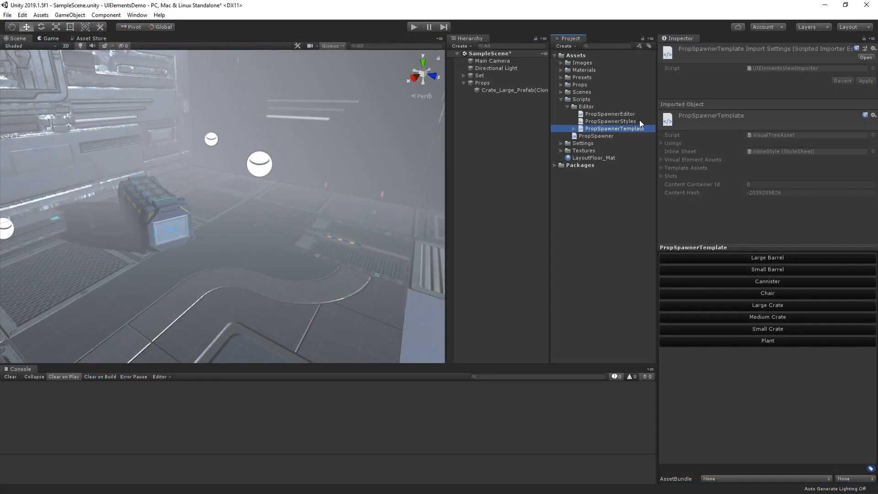
left_click(610, 121)
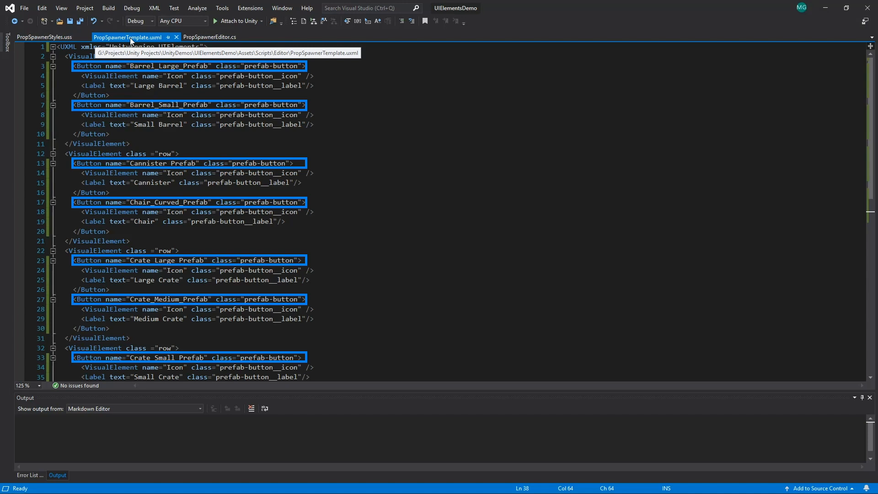
- Review PropSpawnerStyles.uss, then switch to the PropSpawnerEditor.cs script
left_click(44, 36)
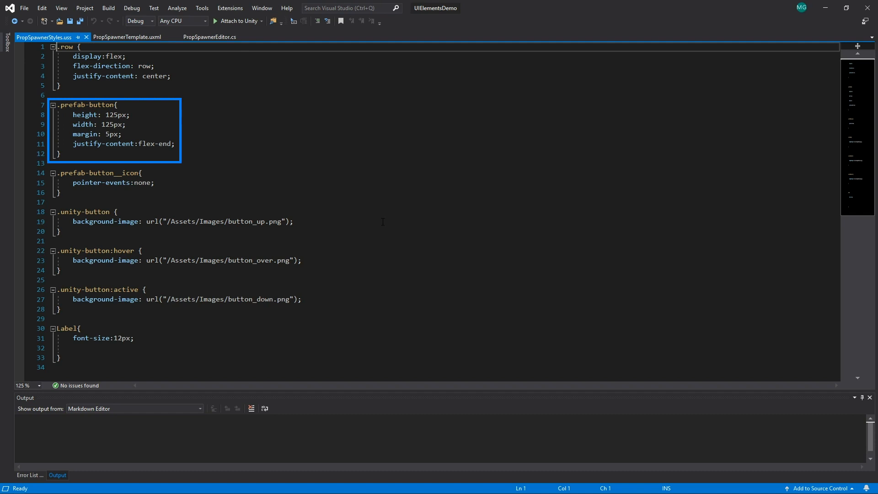
left_click(210, 36)
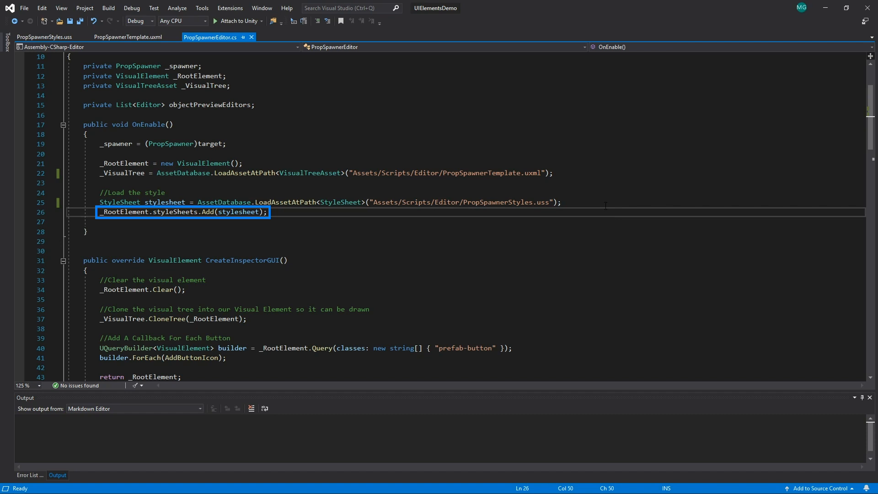
- Scroll through PropSpawnerEditor.cs to read CreateInspectorGUI and AddButtonIcon
scroll("down", 3)
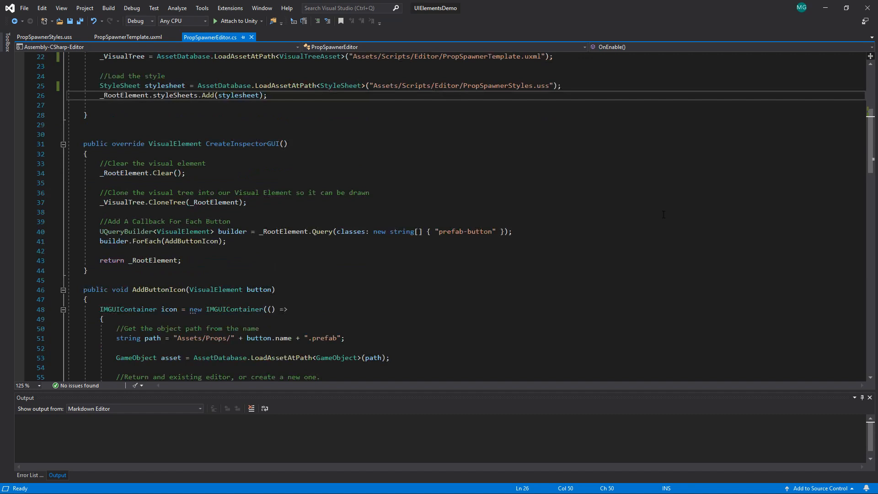
scroll("down", 3)
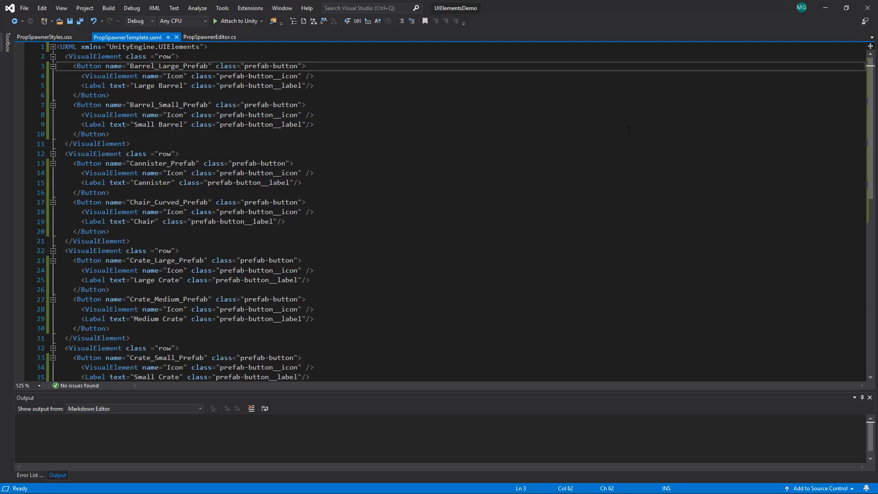
- Add a row VisualElement with a self-closing 'Choose a GameObject' Label of class header
type("<")
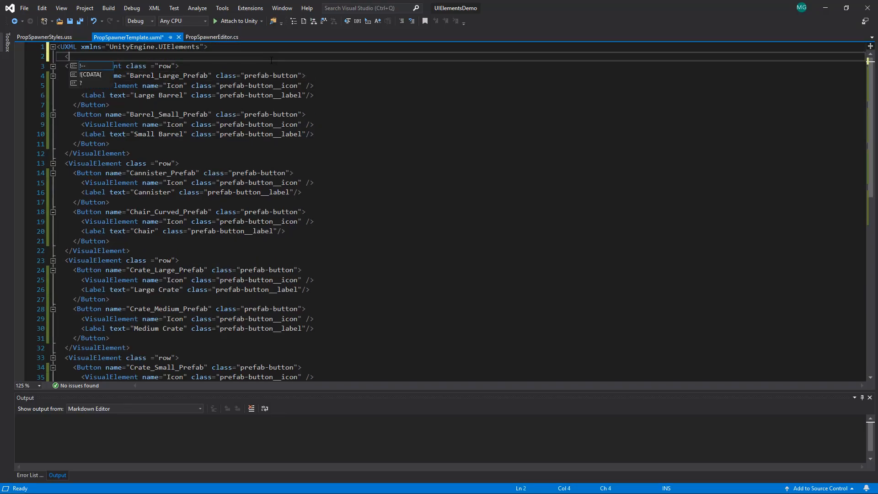
type("<VisualElement class =\"row\">")
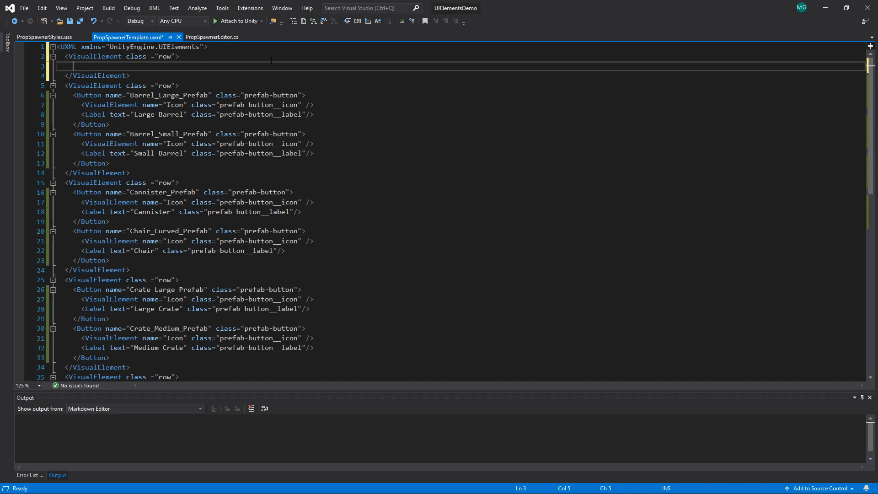
type("<Label")
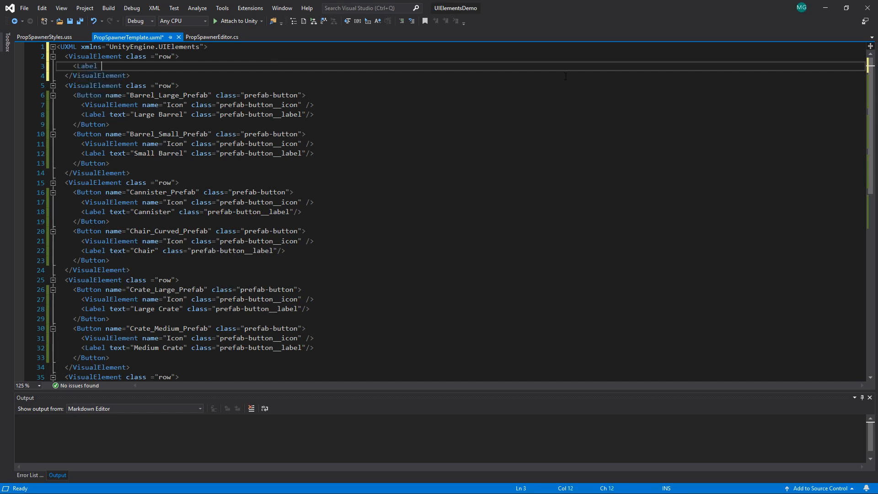
type("text=\"Choose a GameObject\"")
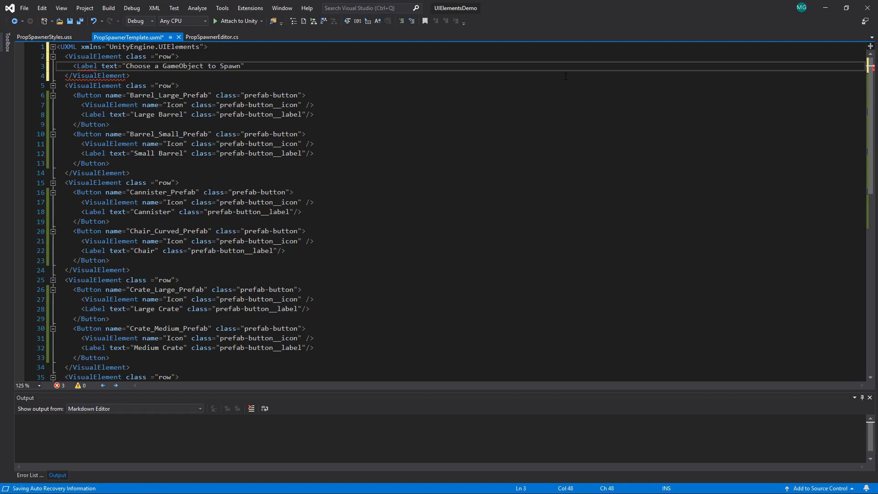
type("class=\"header\"/")
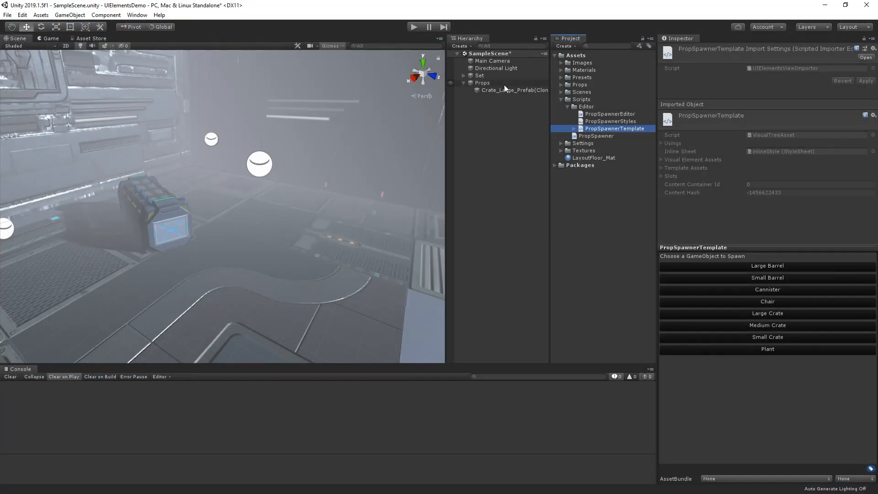
left_click(482, 84)
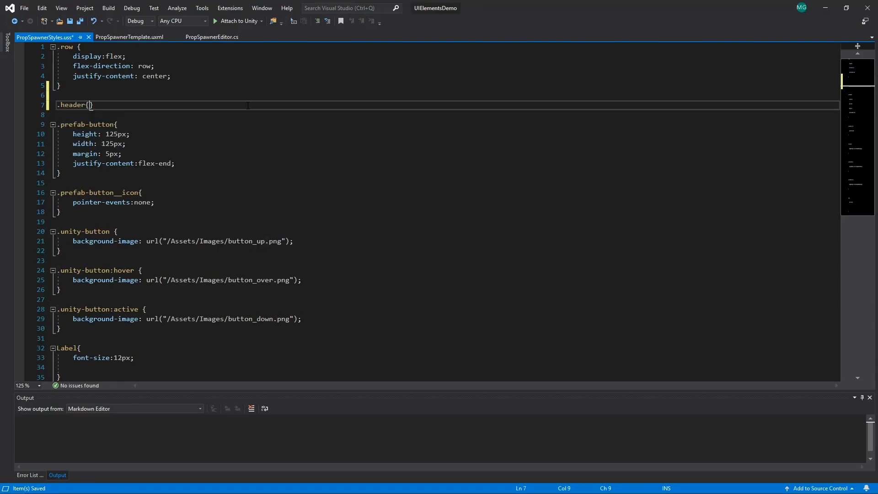
type("font")
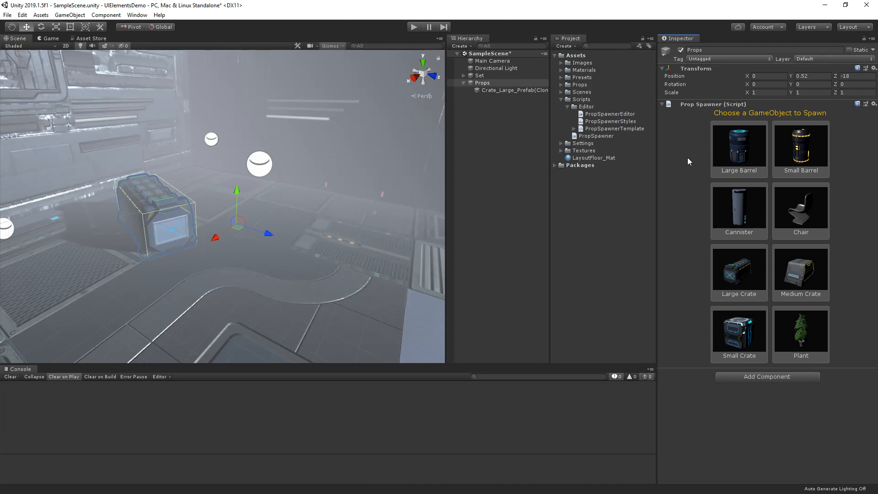
mouse_move(330, 79)
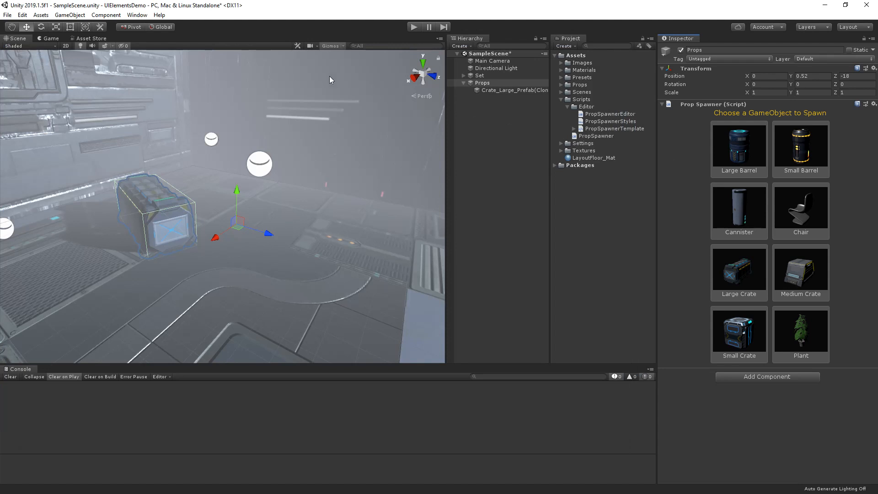
- Open the Window menu to reach the Analysis tools list
left_click(136, 15)
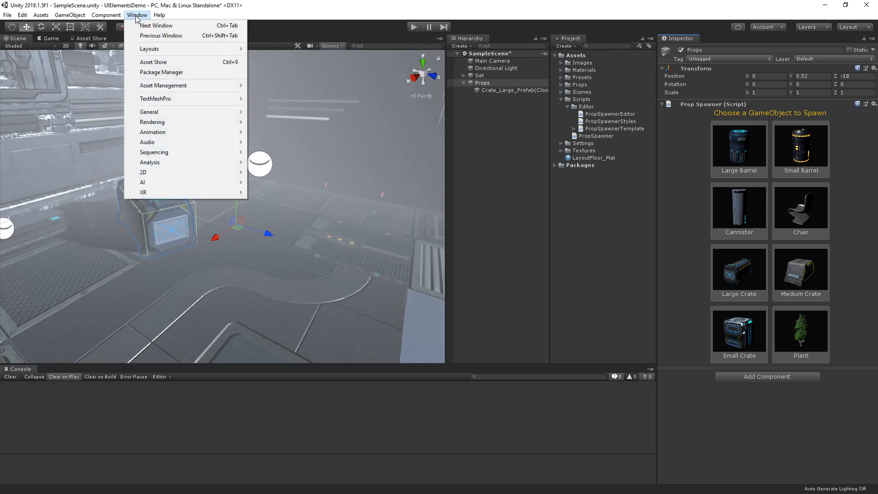
mouse_move(149, 162)
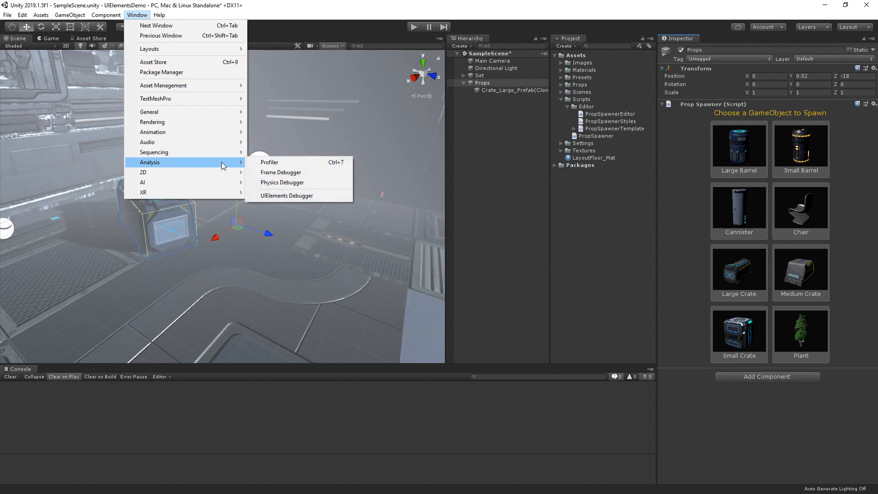
mouse_move(287, 196)
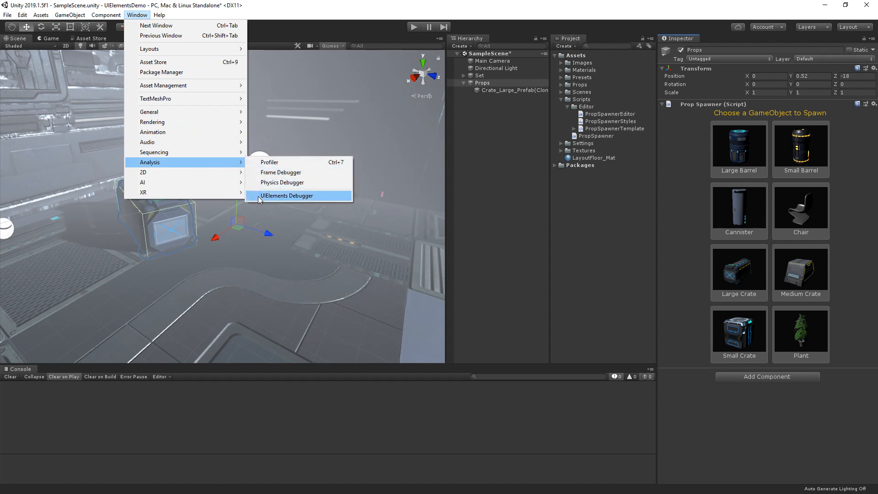
- In the UIElements Debugger, recolor the header Label light blue, then close picker and debugger
left_click(287, 196)
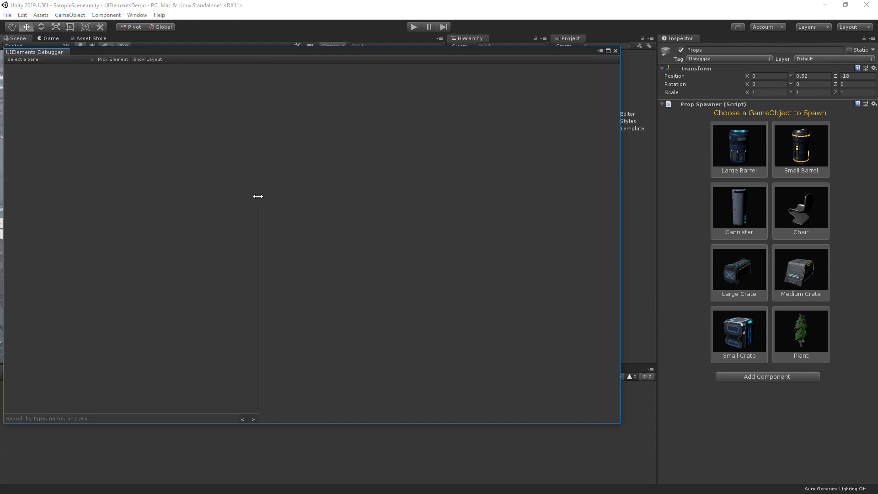
mouse_move(124, 63)
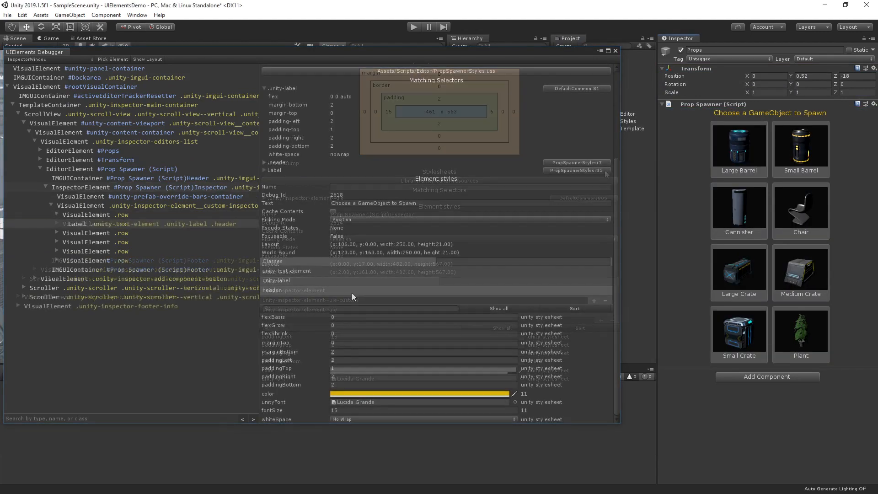
left_click(420, 393)
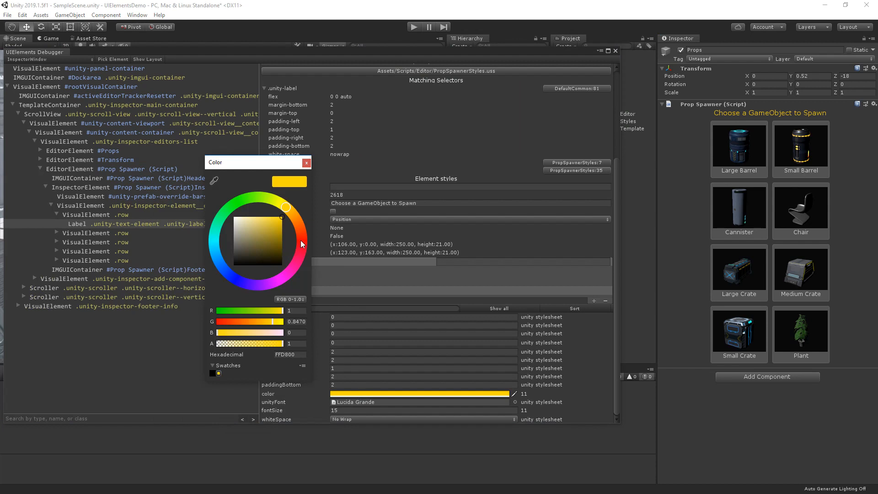
left_click_drag(287, 206, 267, 201)
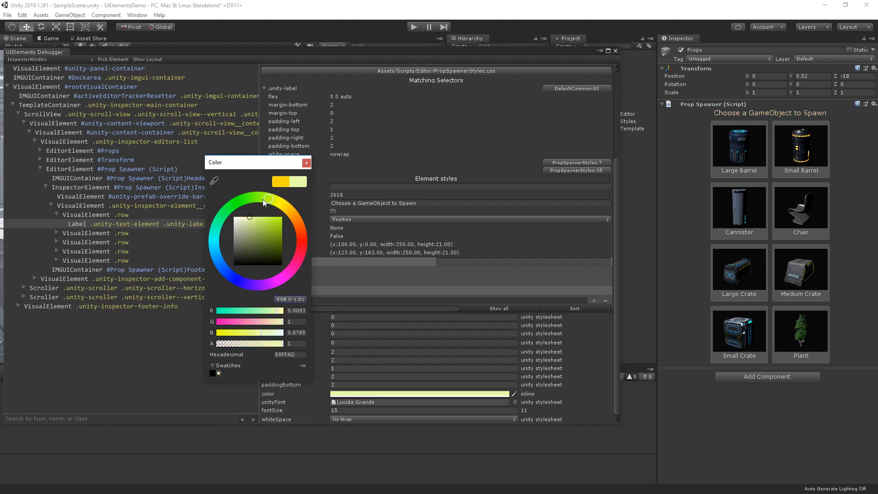
left_click_drag(268, 200, 216, 252)
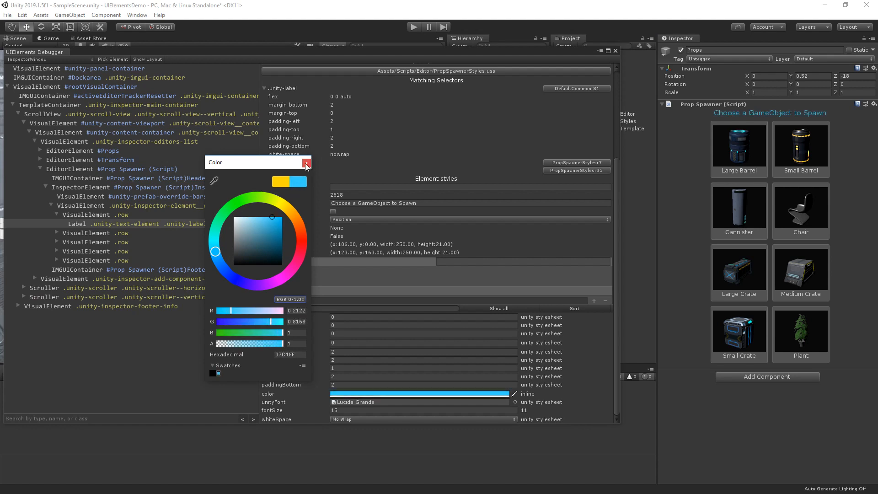
left_click(307, 163)
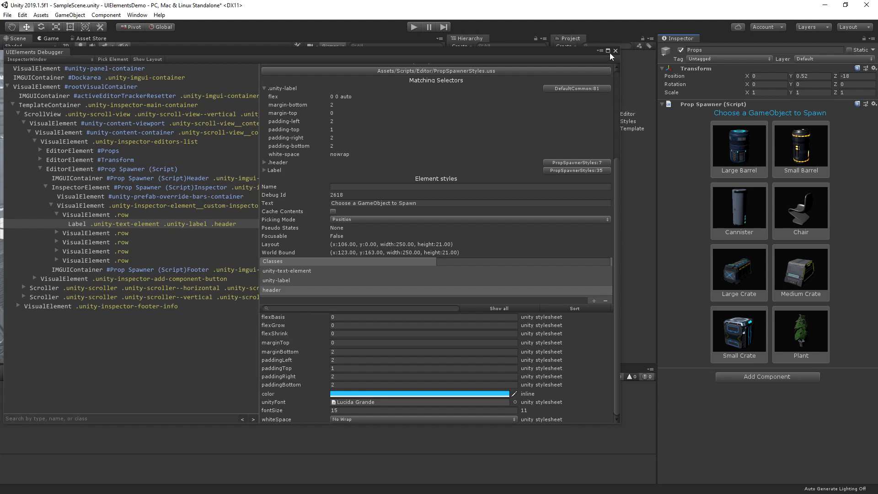
left_click(615, 51)
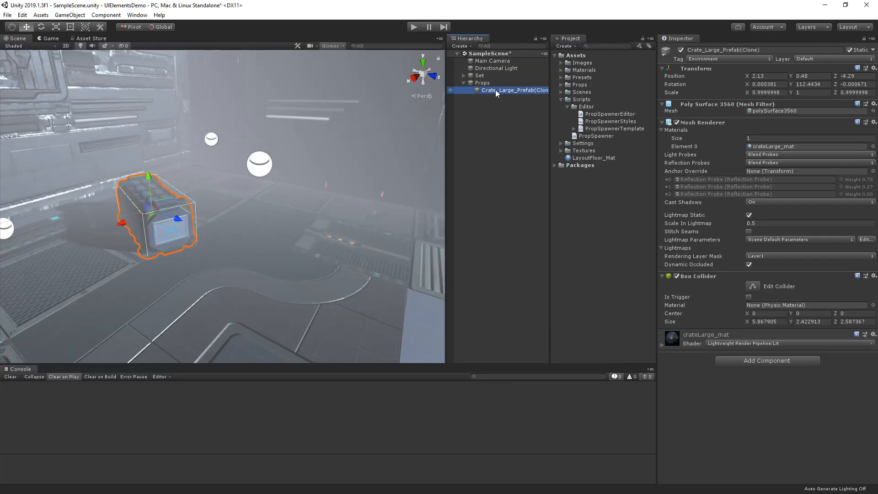
- Spawn a Chair and a Small Crate, then move the small crate near the large crate
left_click(482, 83)
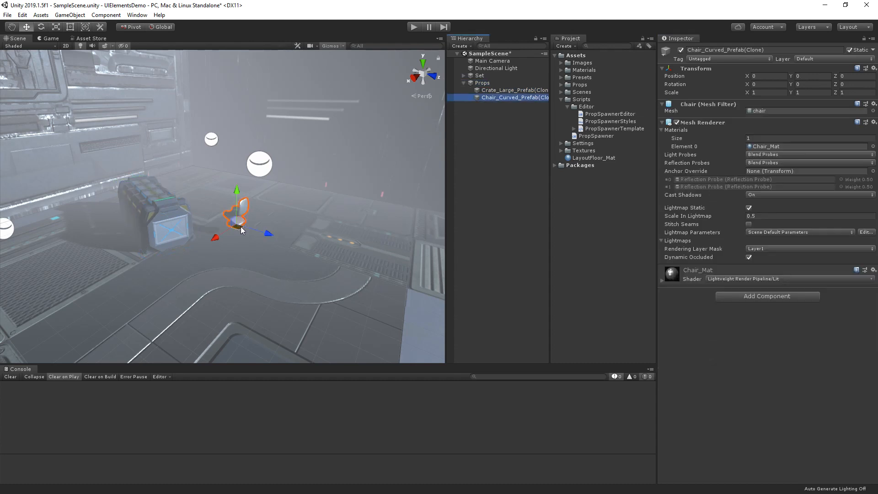
left_click(482, 82)
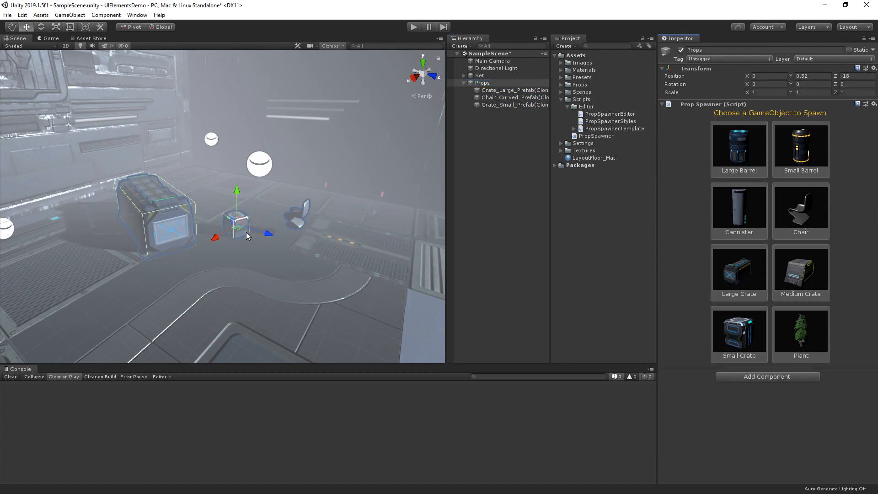
left_click(236, 224)
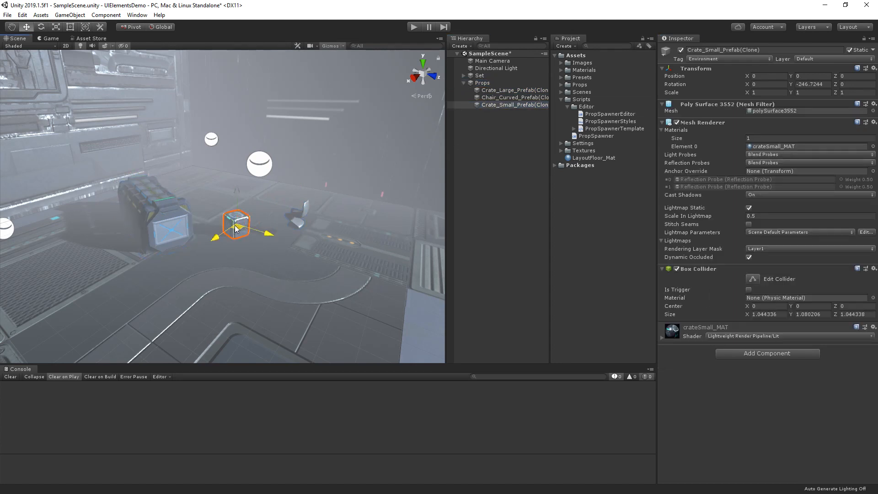
left_click_drag(235, 224, 227, 190)
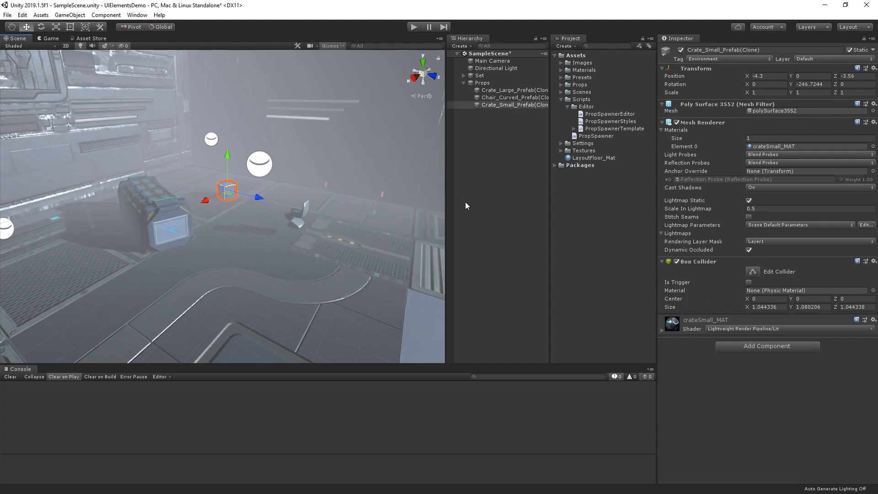